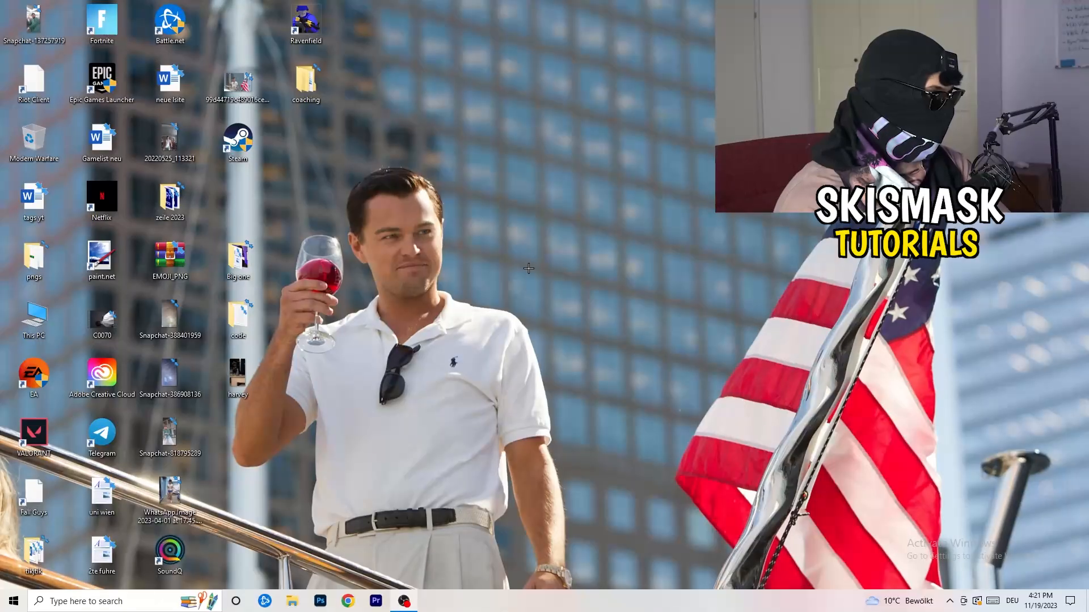
mouse_move(492, 282)
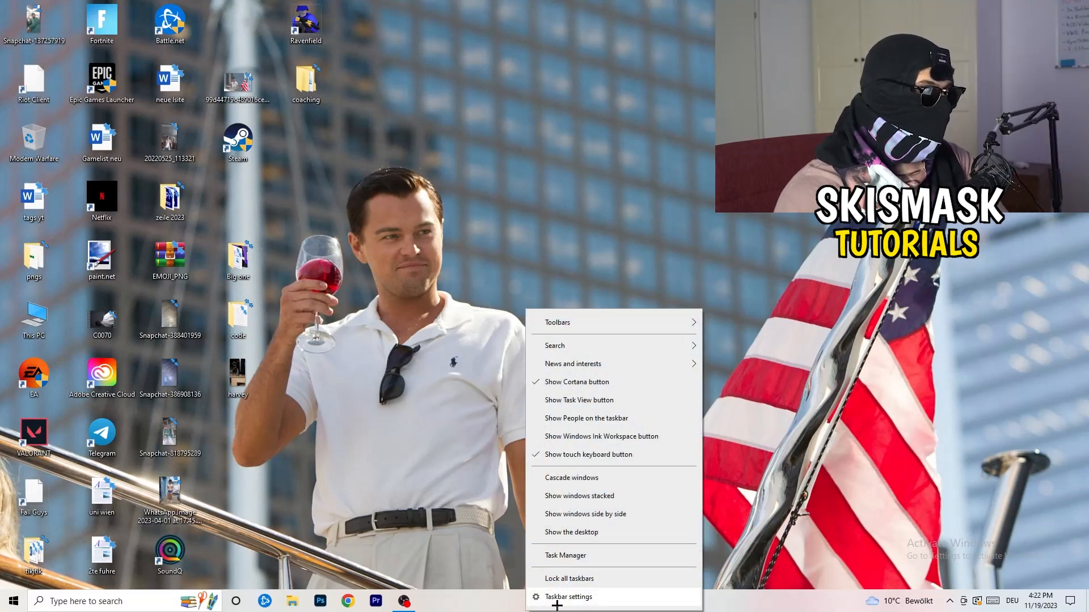
Launch Task Manager from the taskbar and show the Ethernet live performance graph
click(565, 555)
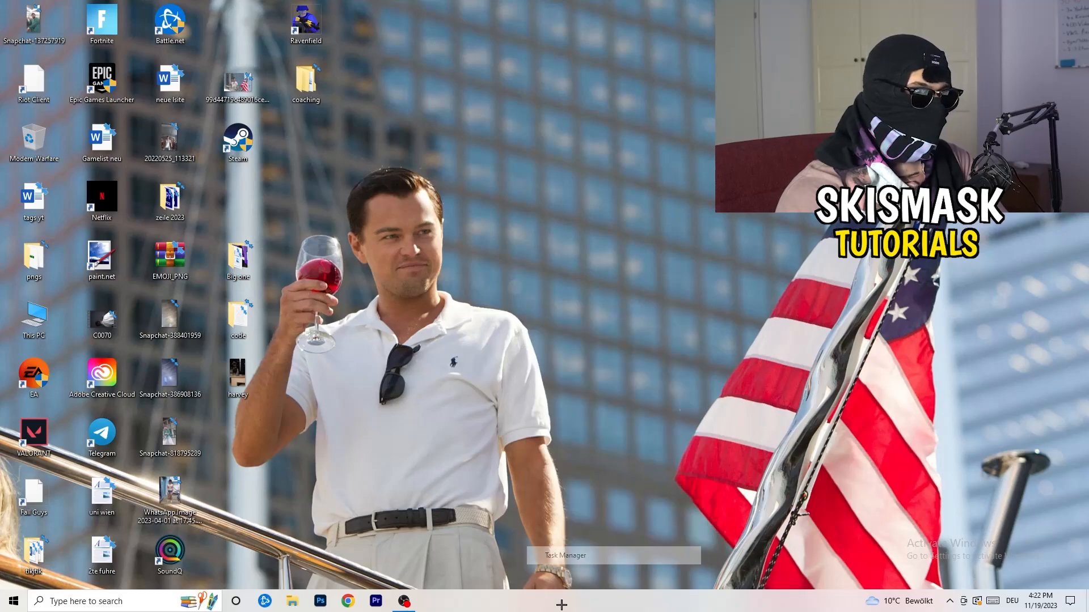
click(564, 556)
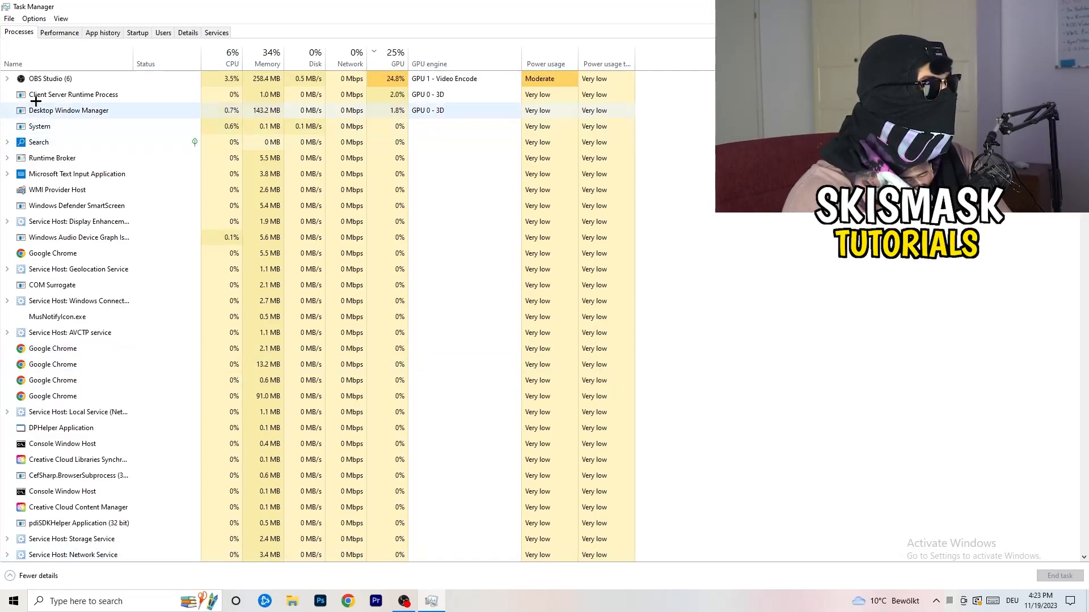
click(59, 32)
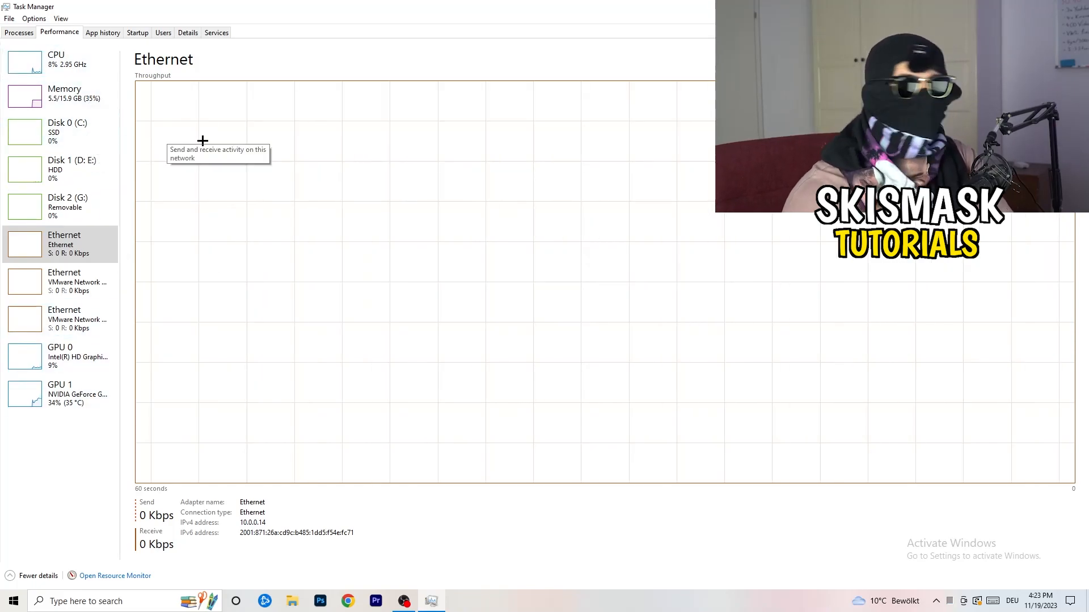
mouse_move(400, 146)
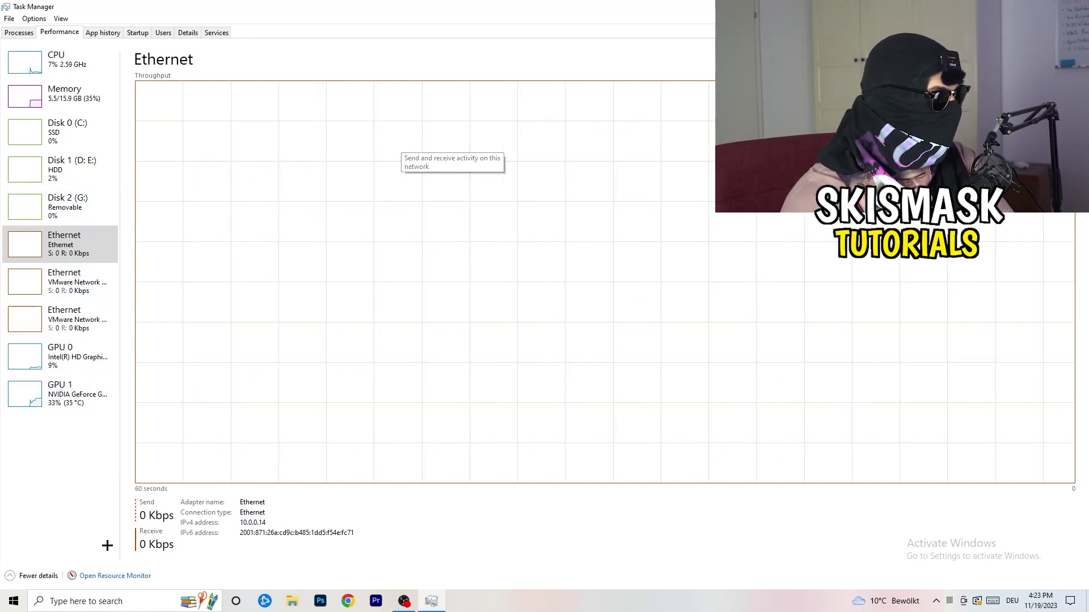
mouse_move(114, 581)
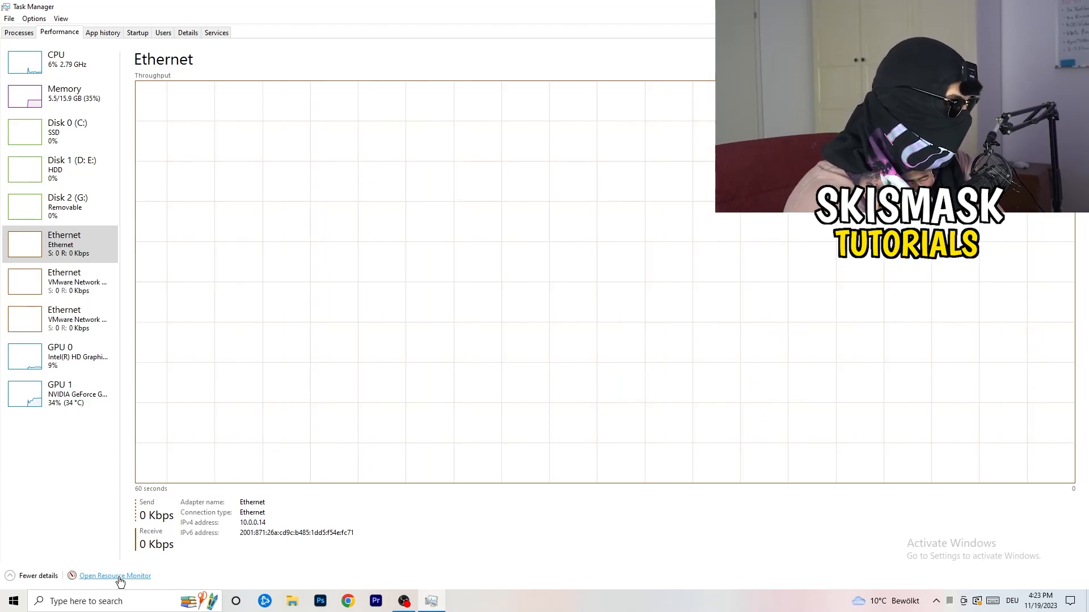
Launch Resource Monitor maximized and inspect the conhost.exe process actions
click(115, 576)
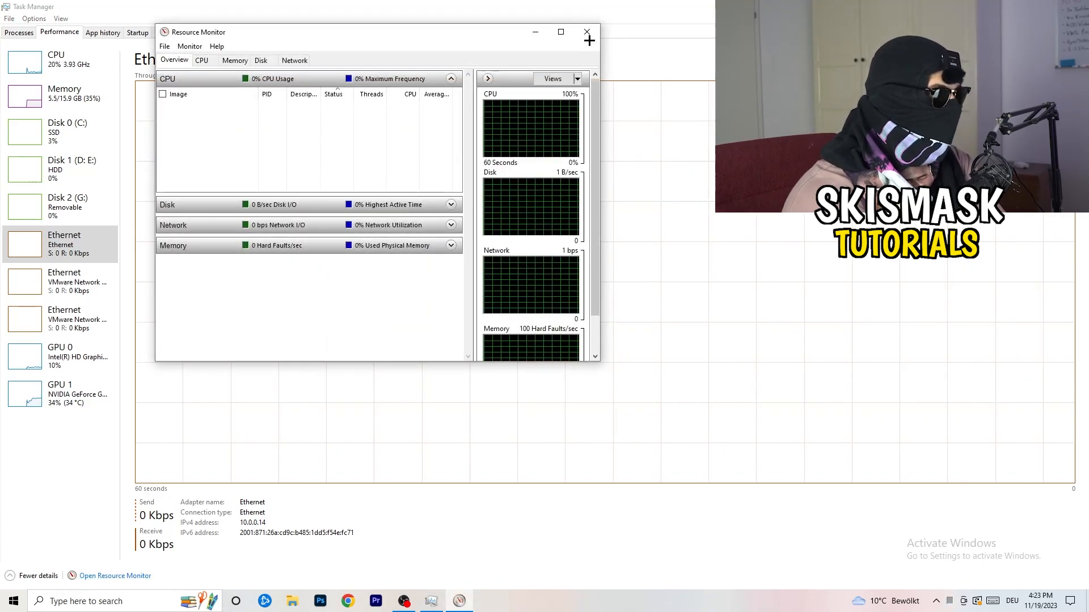
click(558, 32)
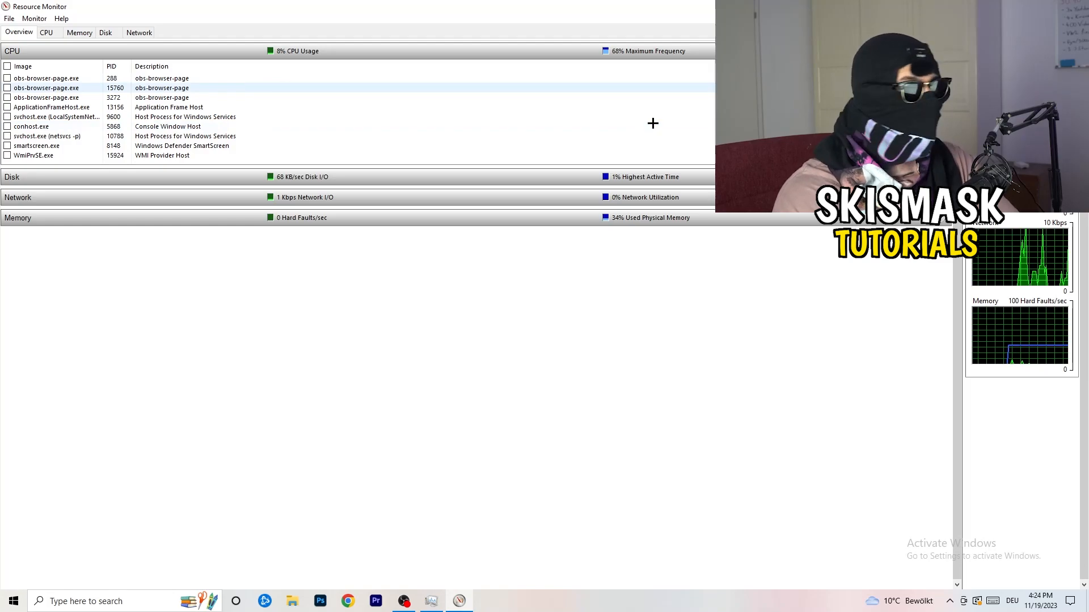
right_click(31, 126)
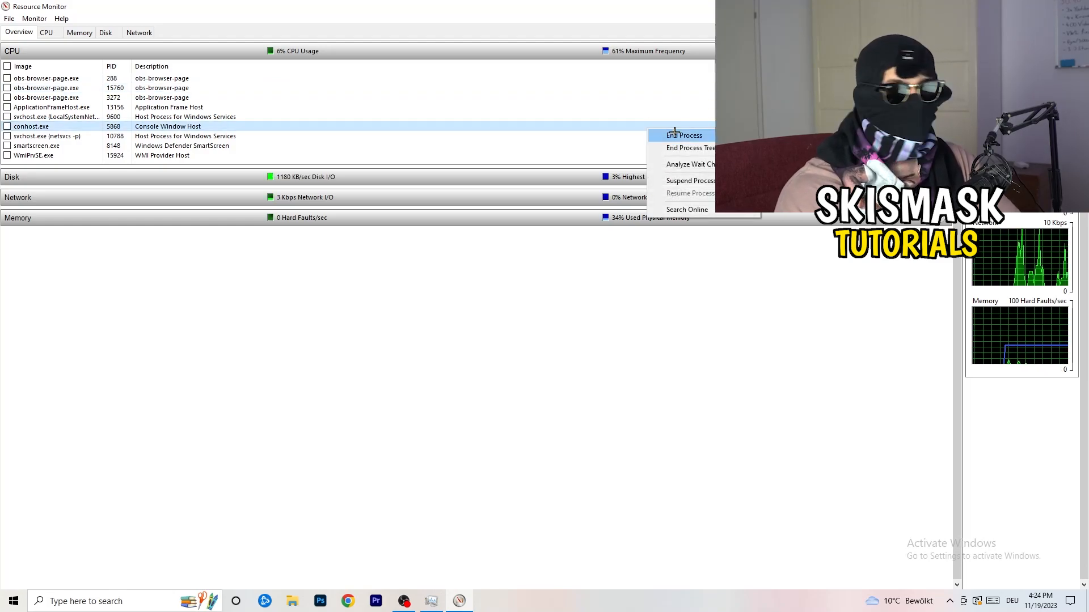
mouse_move(612, 418)
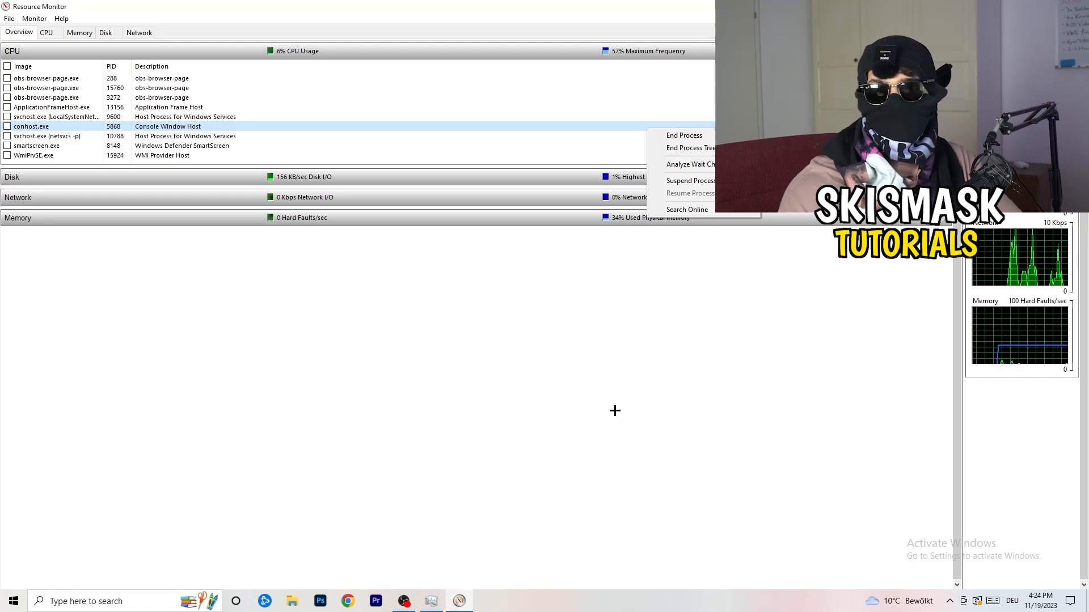
mouse_move(197, 288)
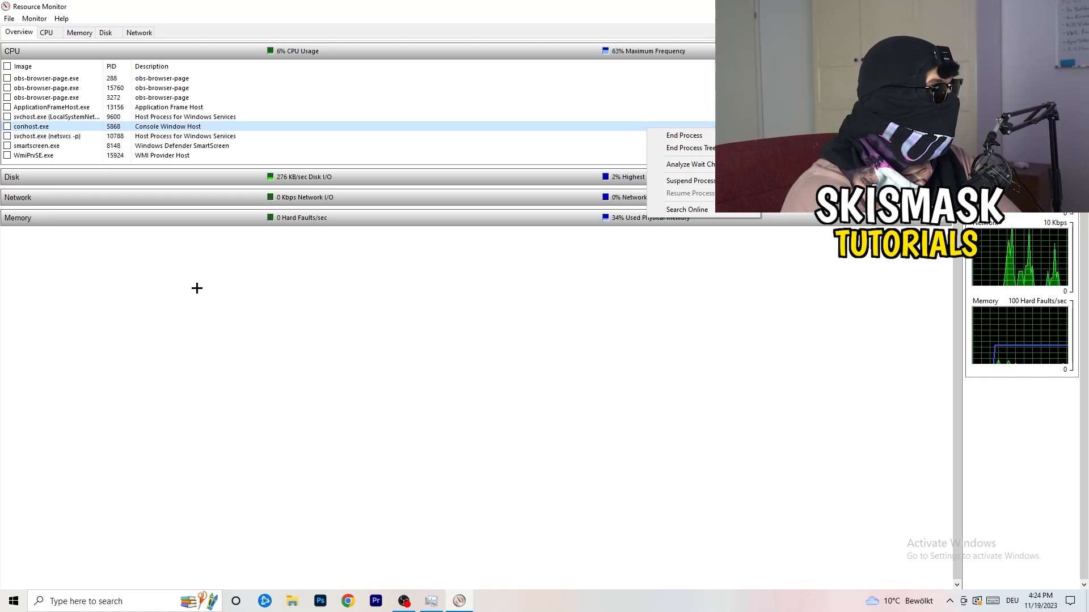
Review process network activity, switching between the Network and Overview views
click(138, 32)
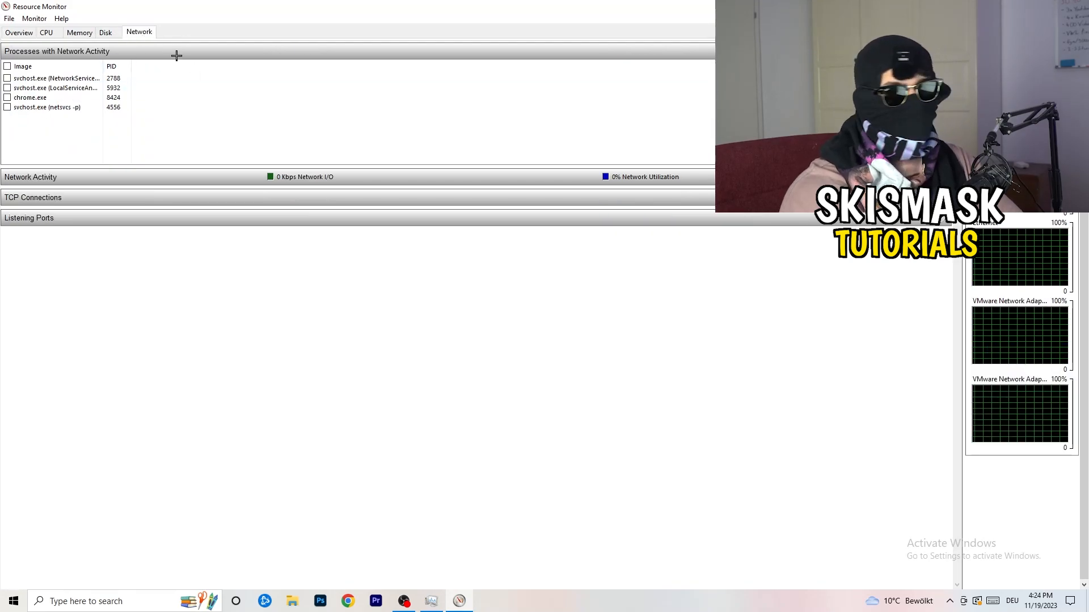
click(18, 32)
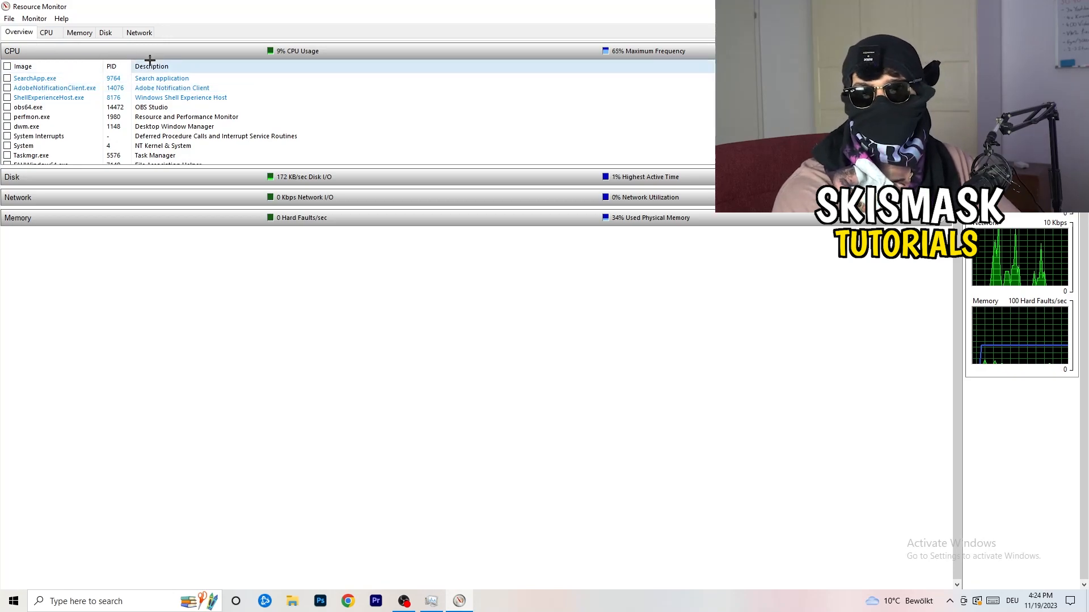
click(140, 32)
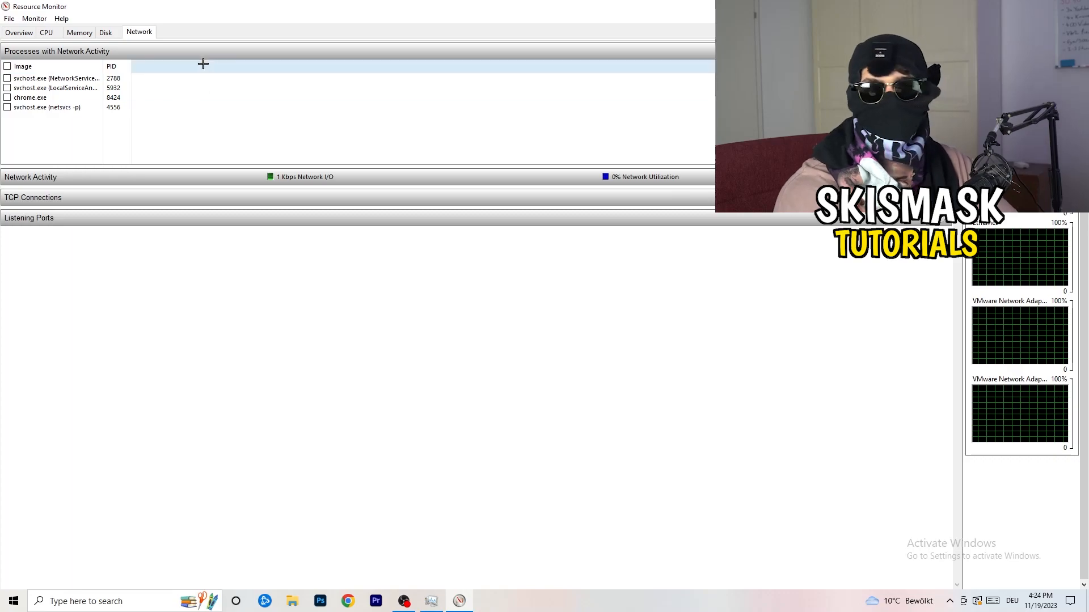
mouse_move(288, 51)
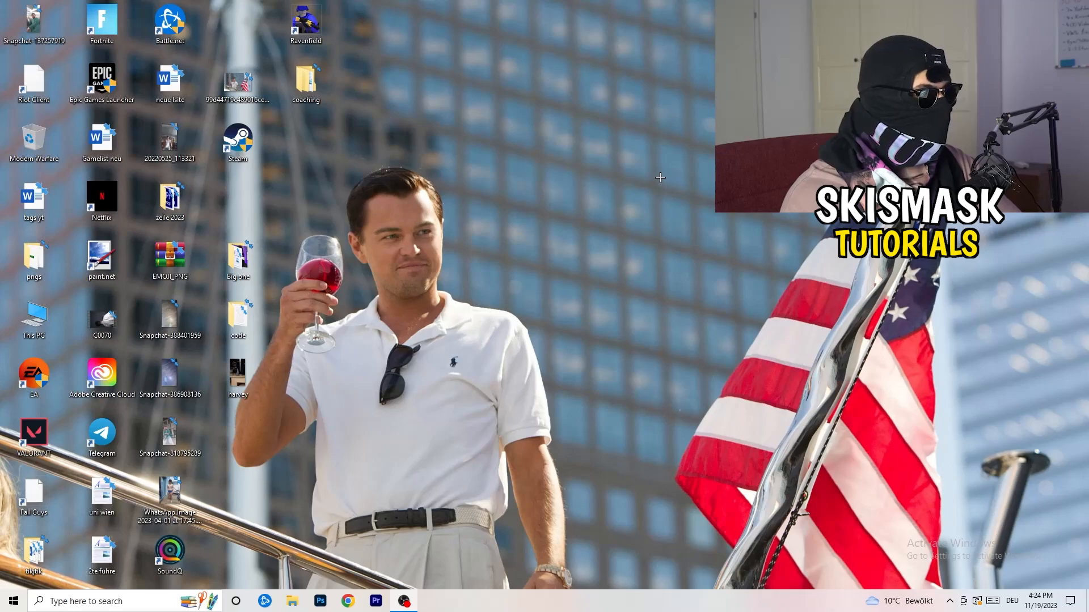
Launch Settings from Start and show the Network & Internet status page
click(16, 601)
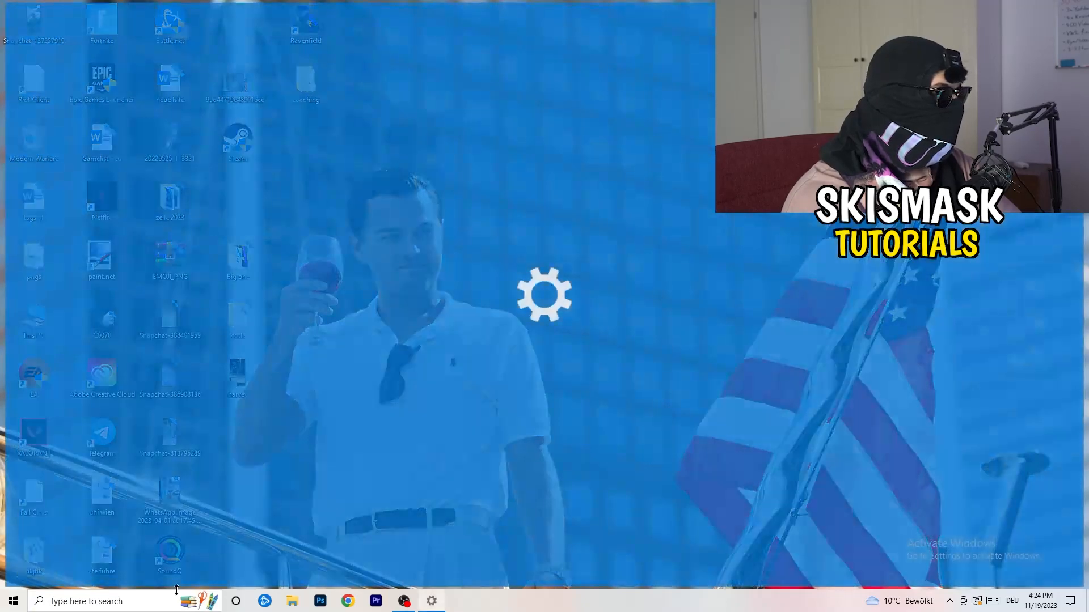
click(431, 602)
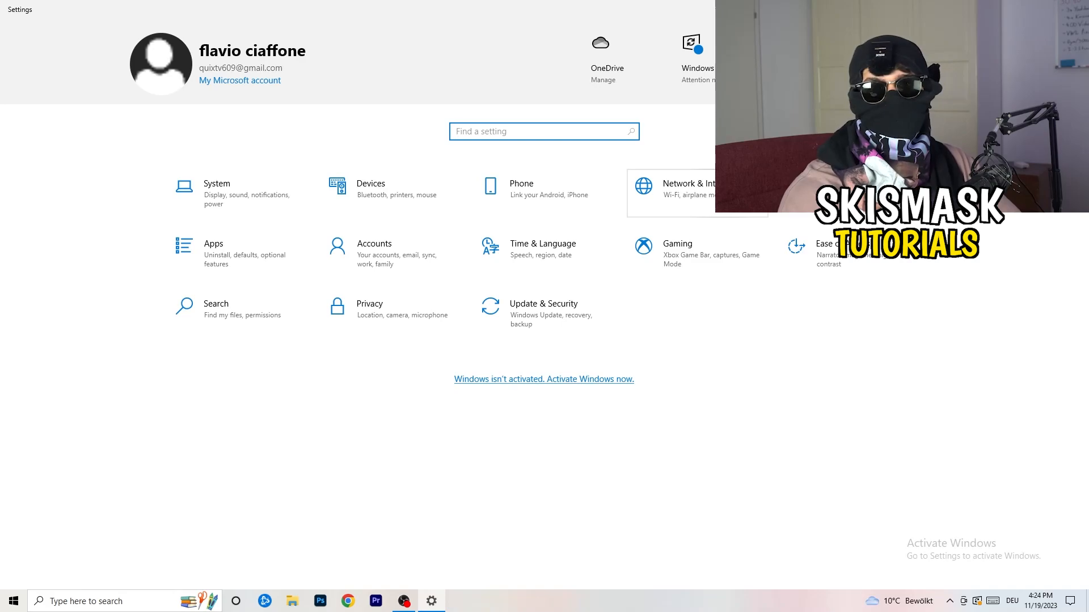
click(691, 184)
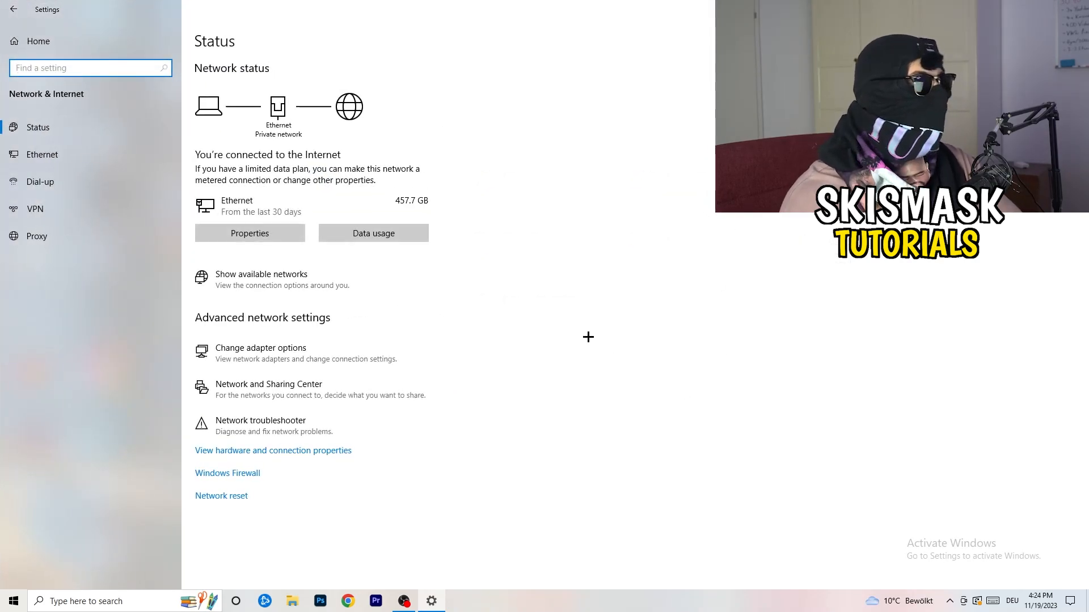
mouse_move(490, 332)
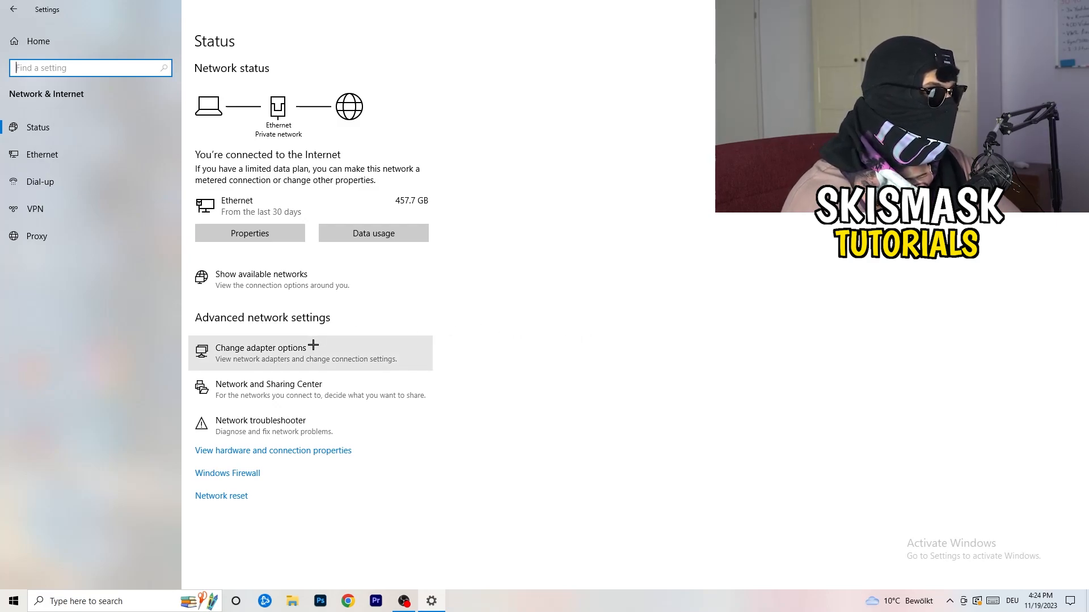
mouse_move(284, 431)
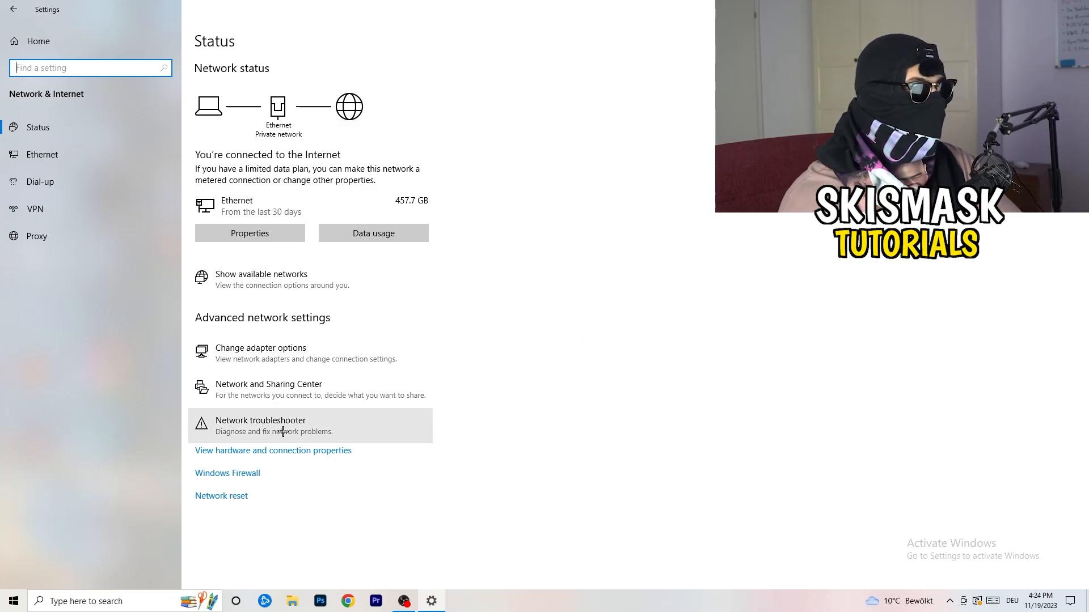
click(260, 420)
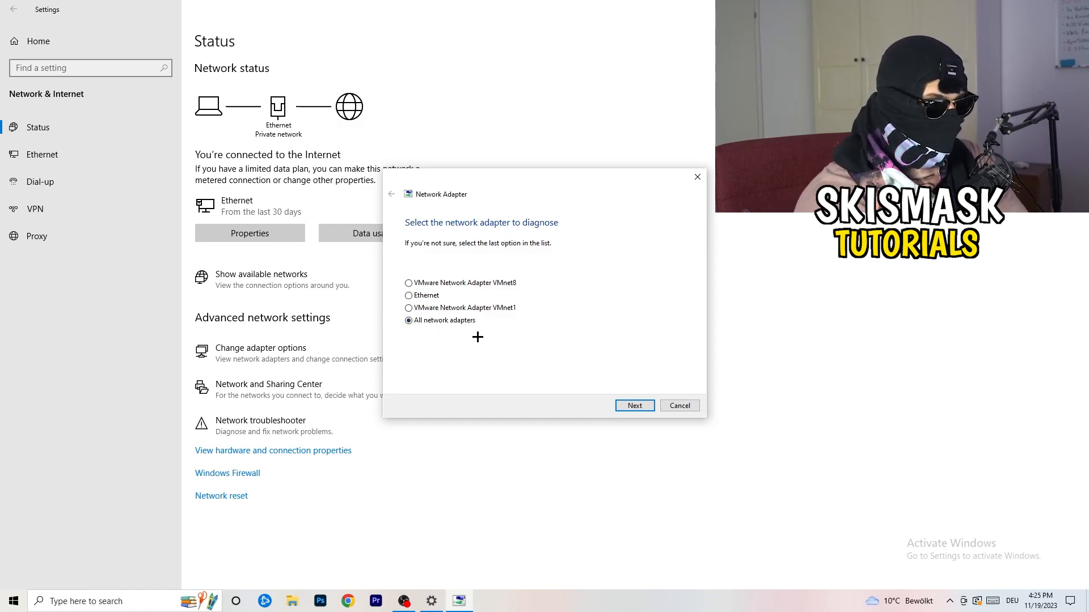
click(635, 405)
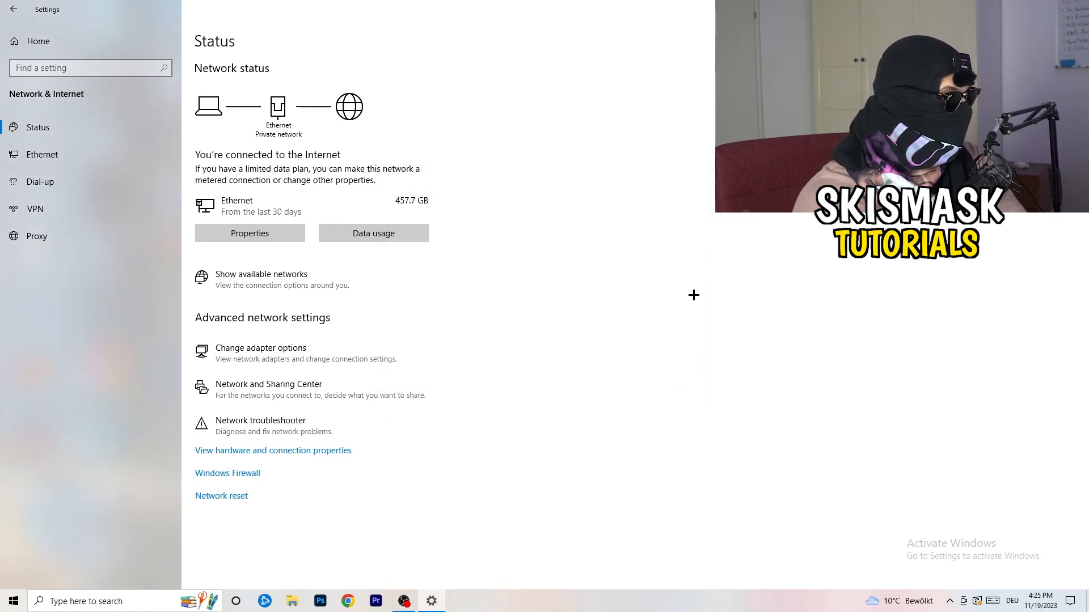
mouse_move(265, 340)
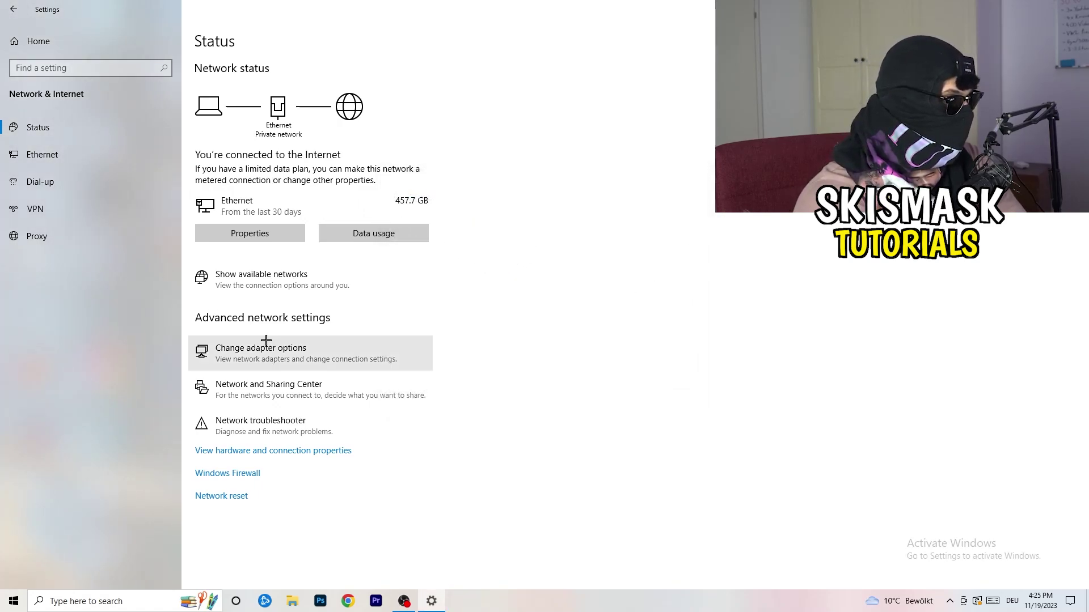
In Network Connections, disable the Ethernet adapter
click(260, 348)
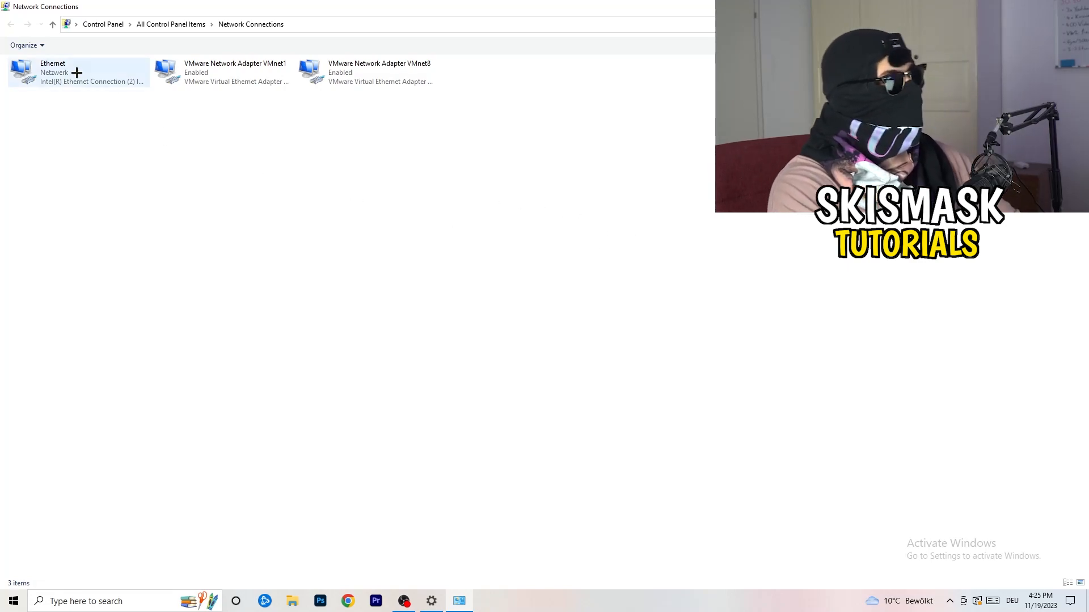
click(68, 73)
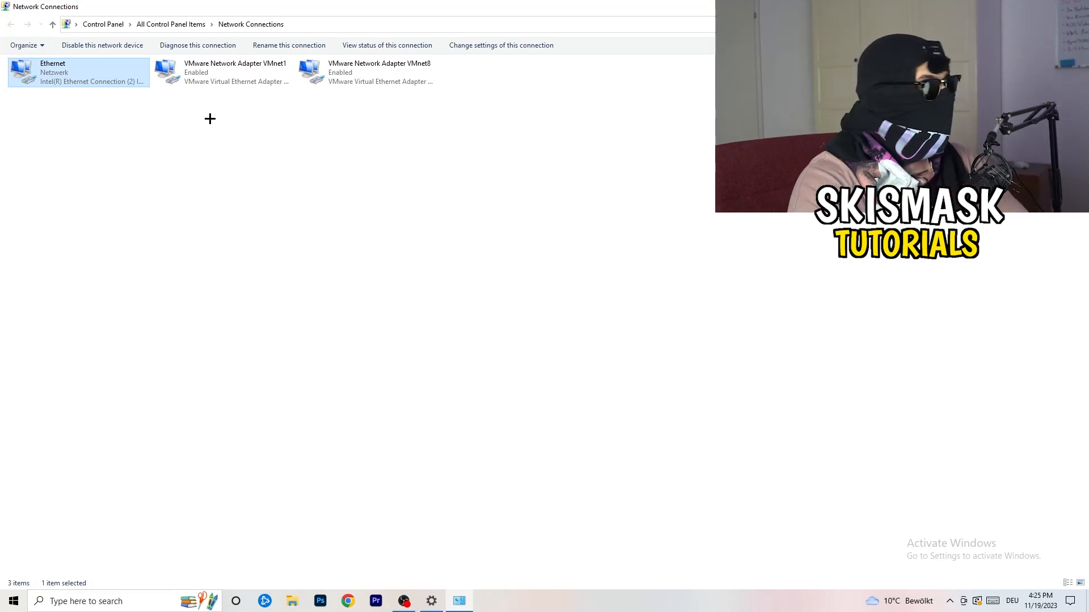
mouse_move(91, 71)
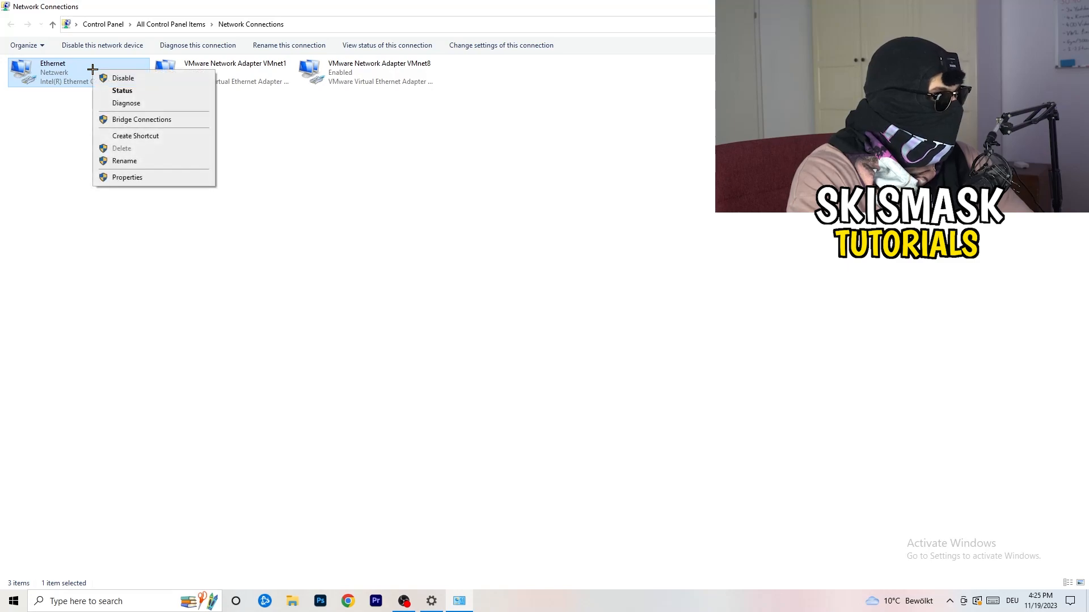
click(348, 190)
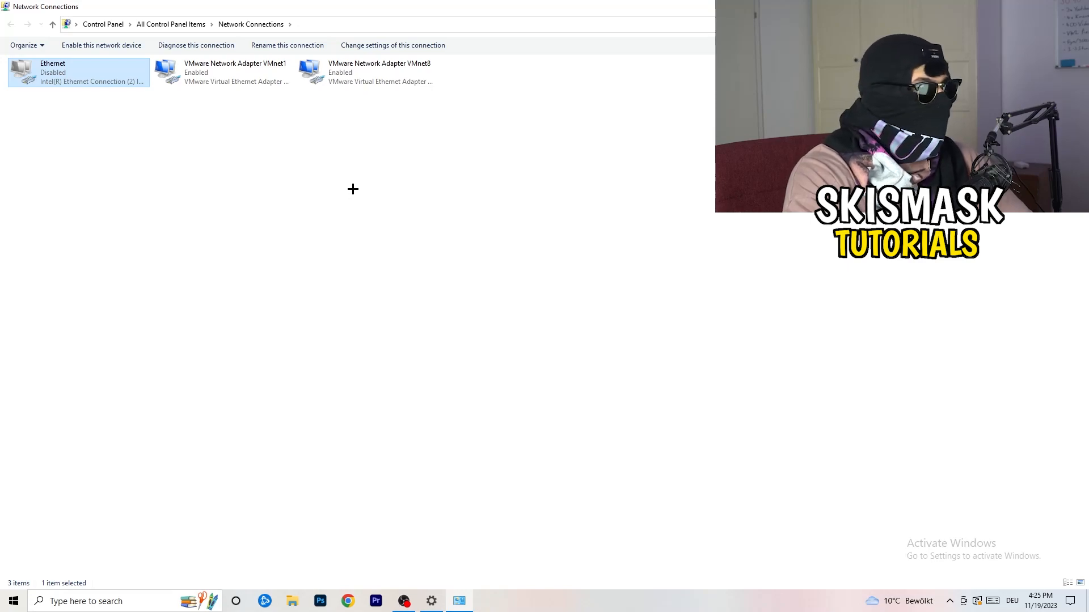
Re-enable the disabled Ethernet adapter
right_click(73, 73)
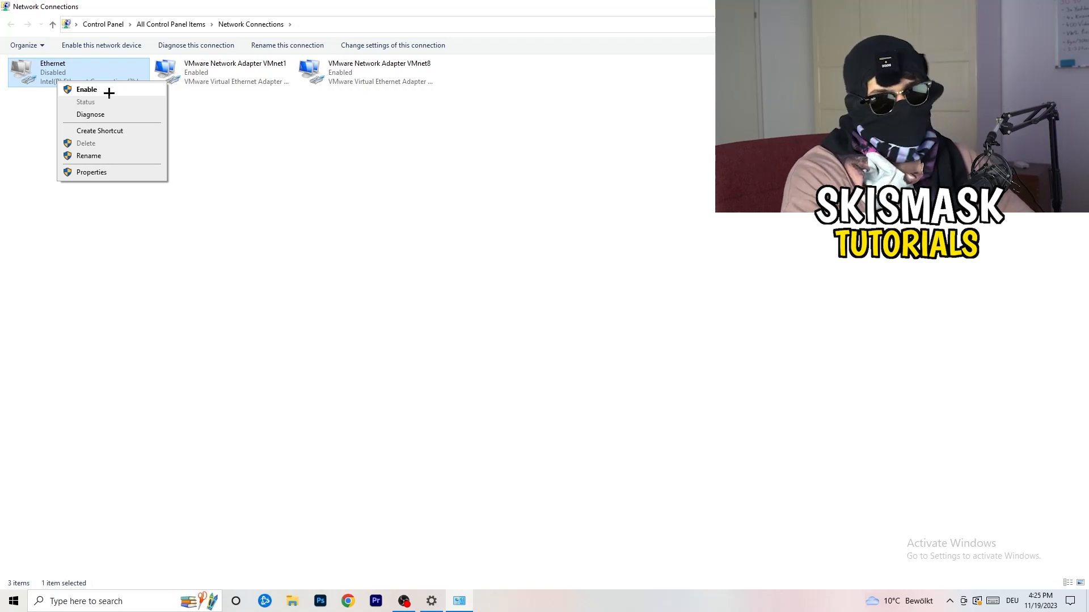
click(86, 90)
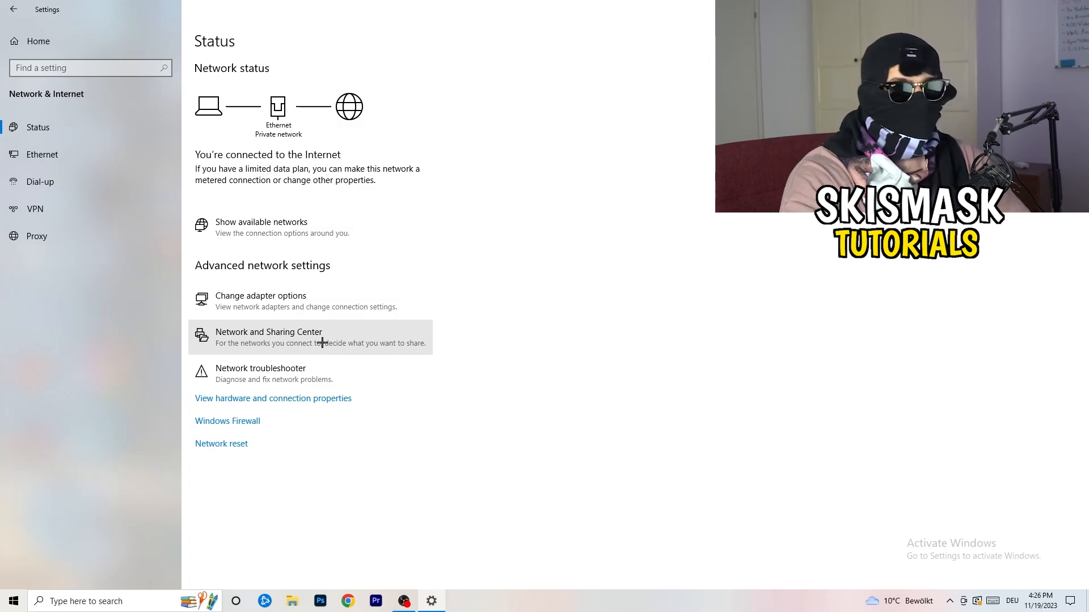
Show the Network and Sharing Center with the active Ethernet network
click(268, 332)
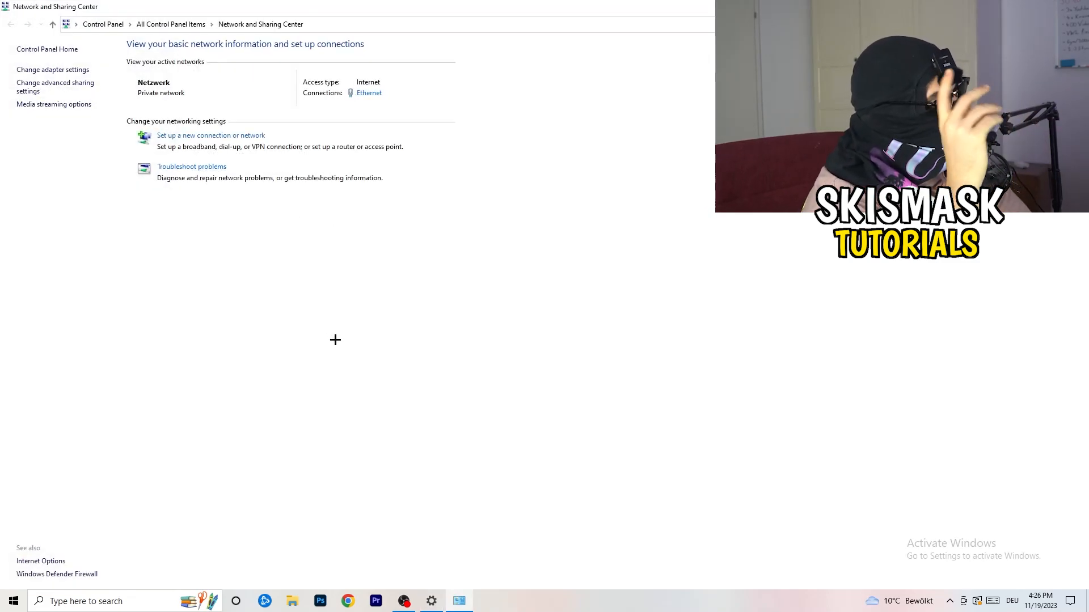
mouse_move(216, 207)
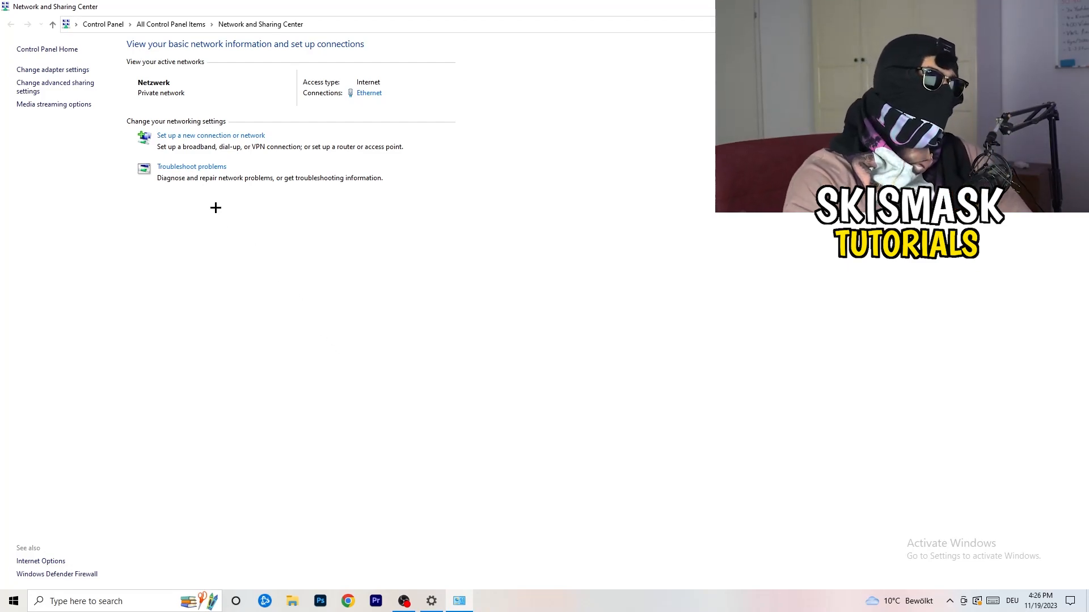
mouse_move(406, 312)
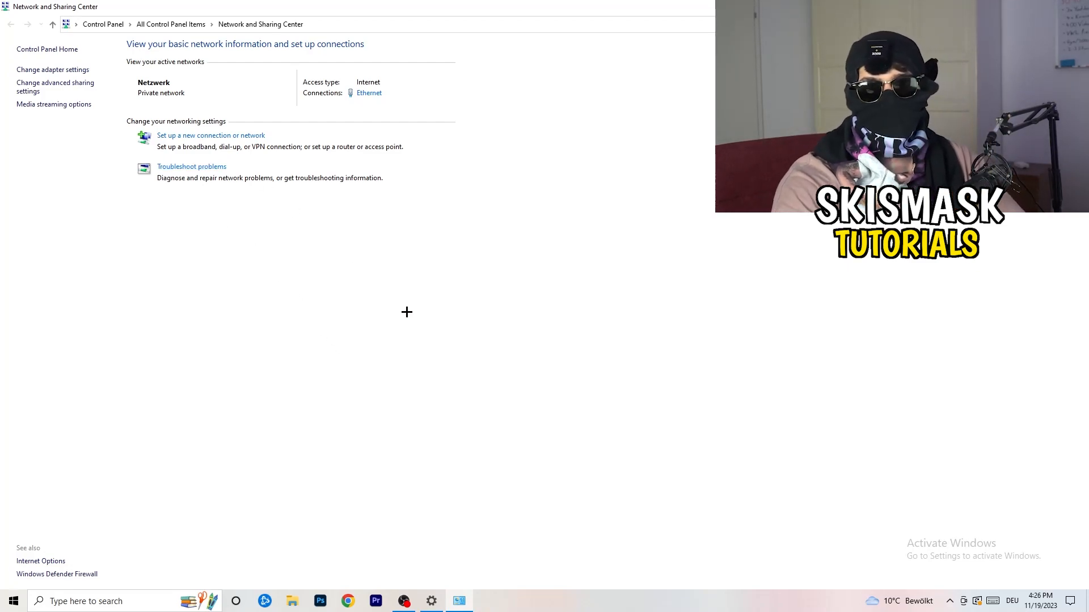
mouse_move(322, 209)
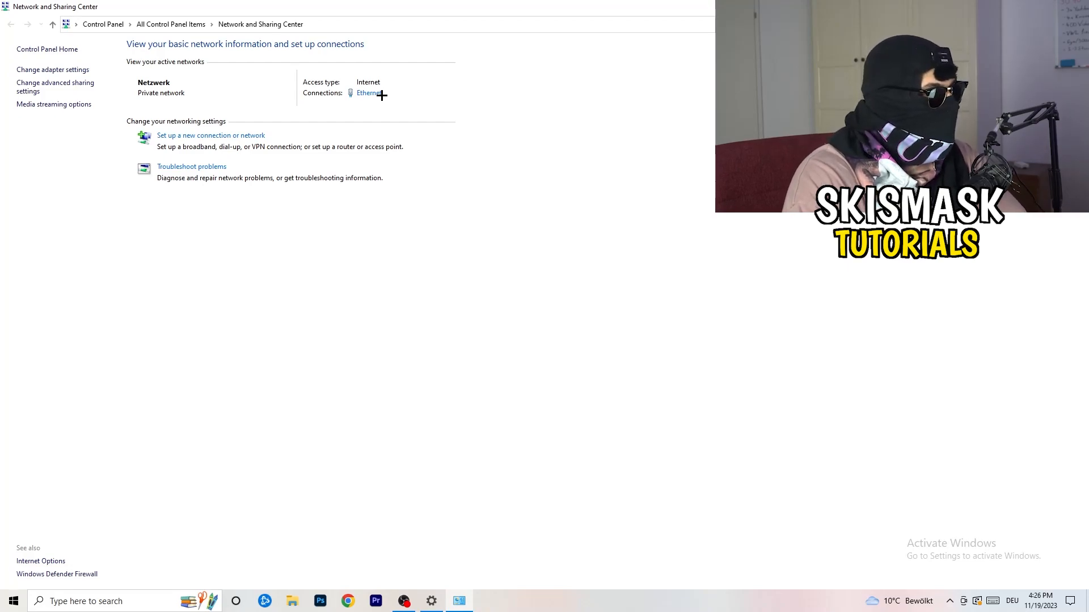
Show the Ethernet Status dialog and its Properties listing the connection's protocols
click(370, 93)
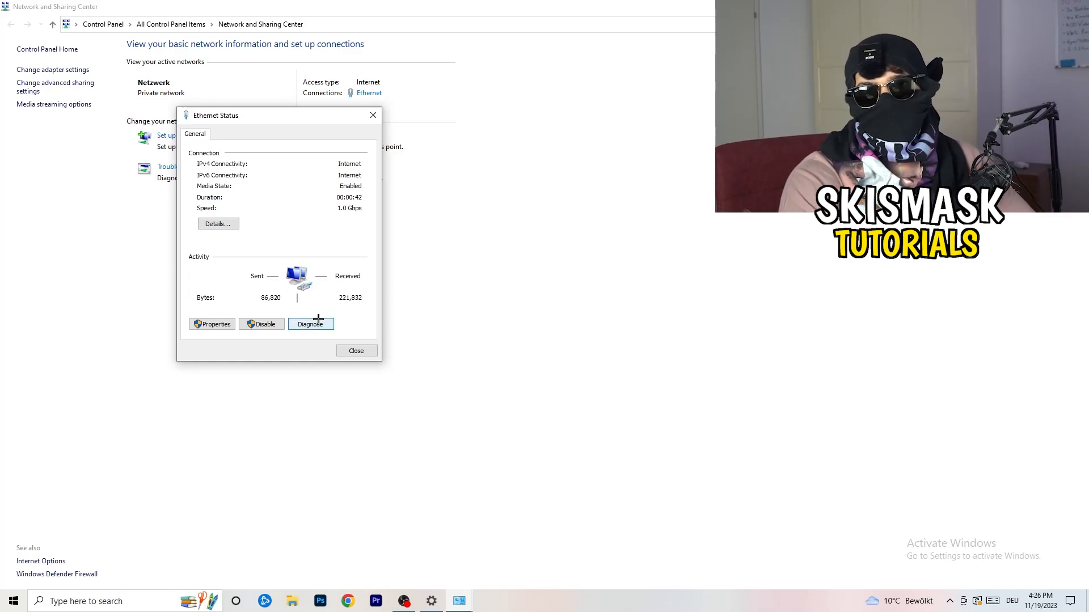
mouse_move(229, 330)
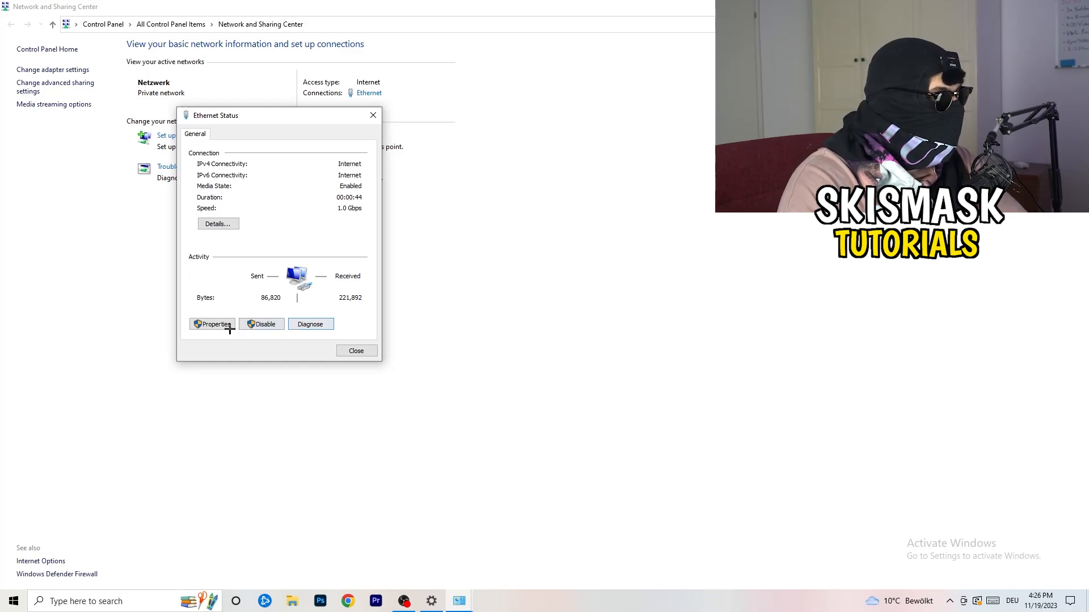
click(212, 325)
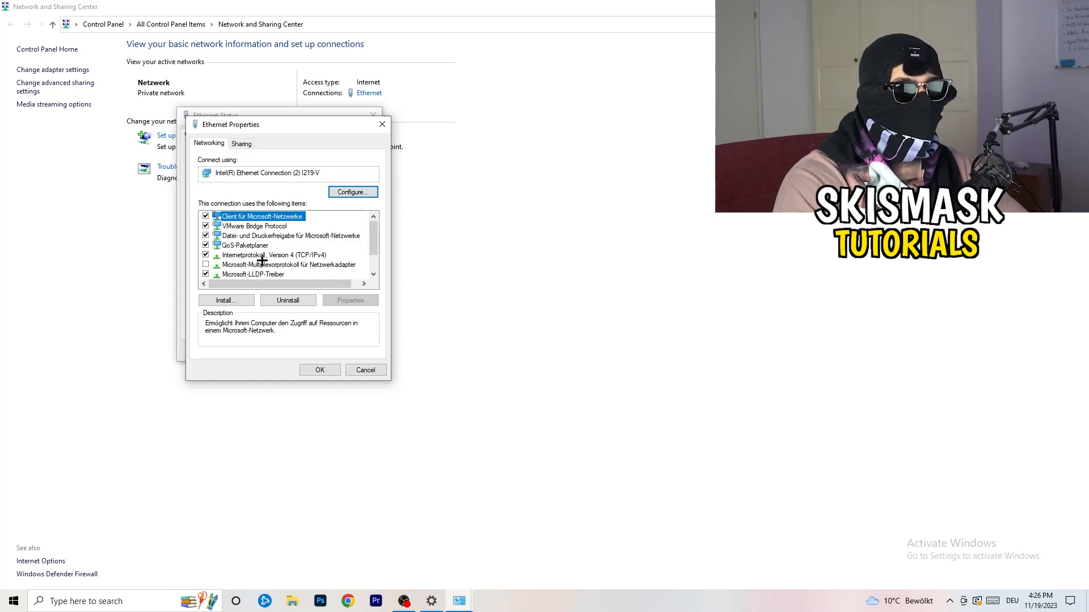
Switch IPv4 to 'Use the following IP address' with manual DNS servers
scroll(down, 3)
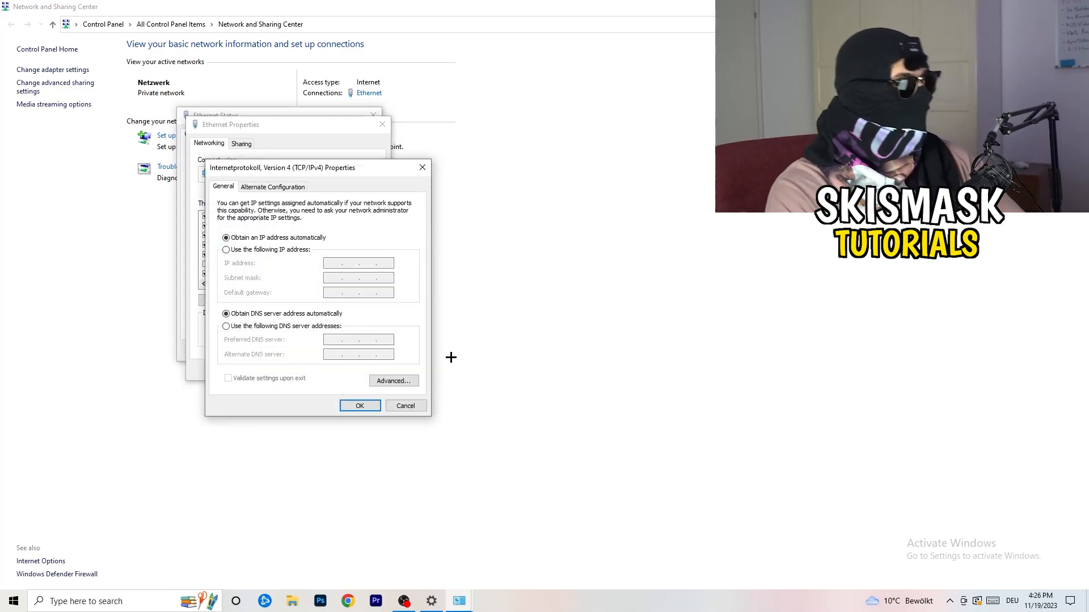
mouse_move(386, 349)
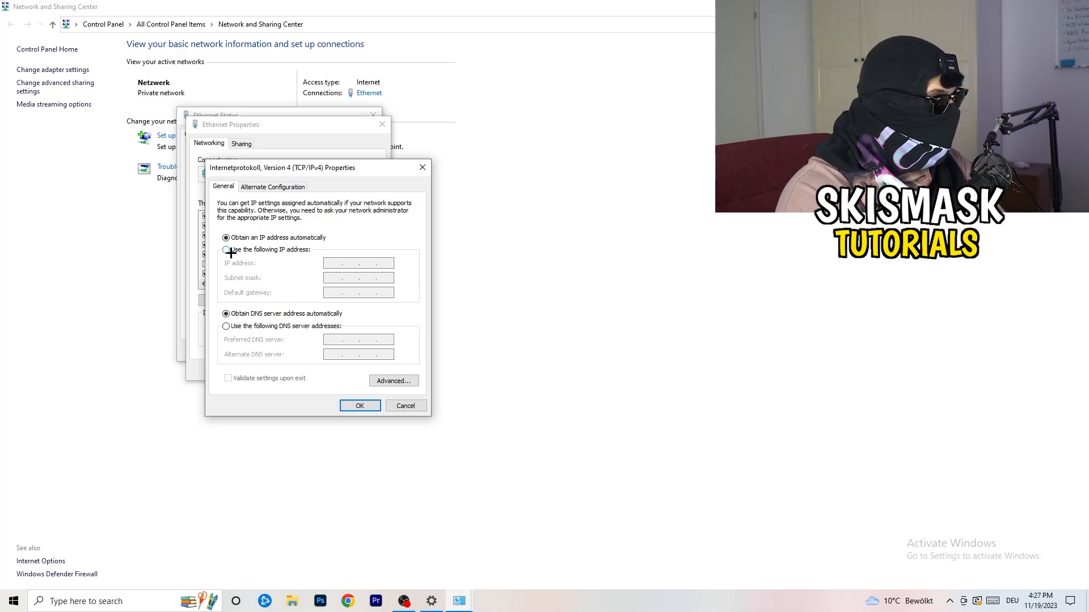
click(228, 249)
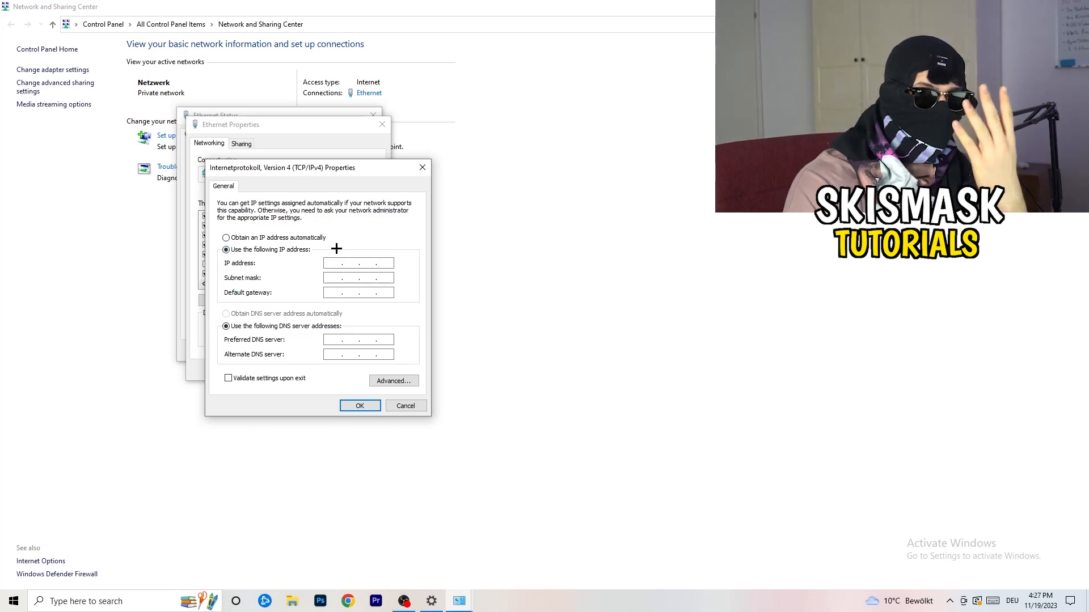
mouse_move(549, 418)
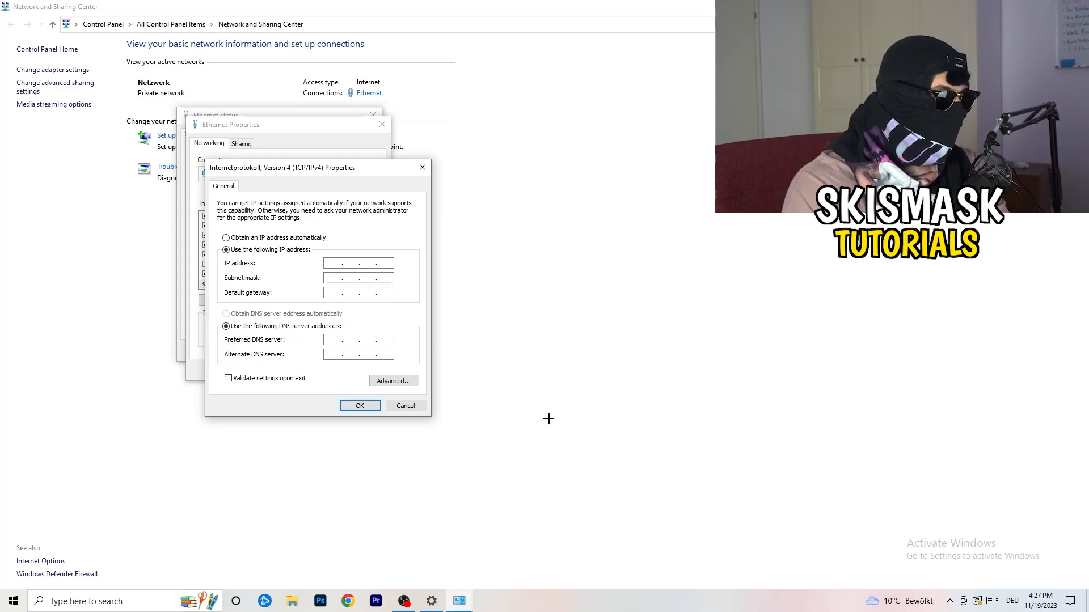
mouse_move(299, 341)
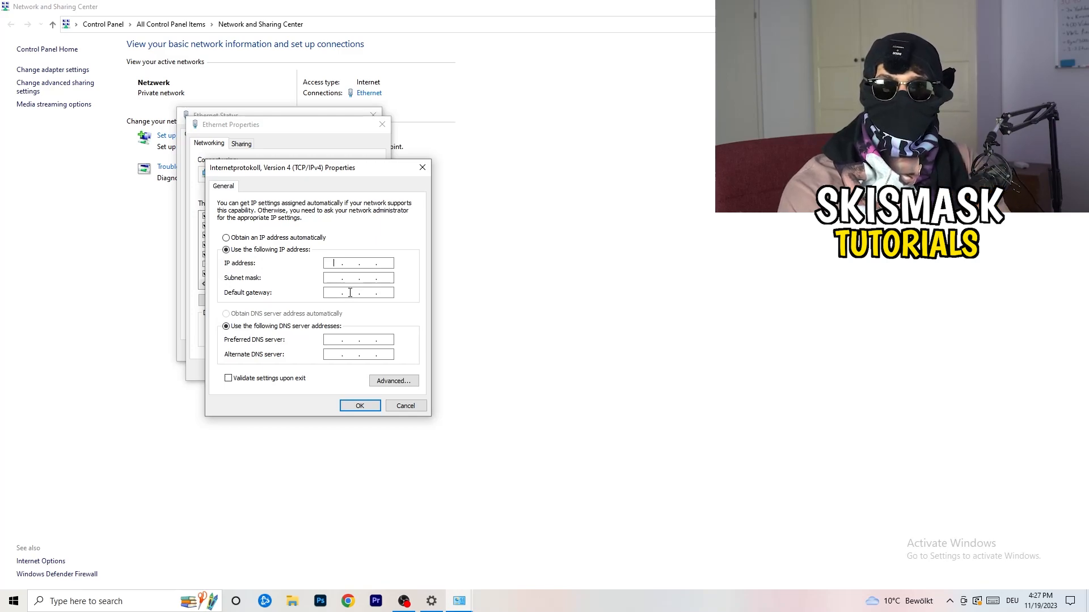
mouse_move(422, 166)
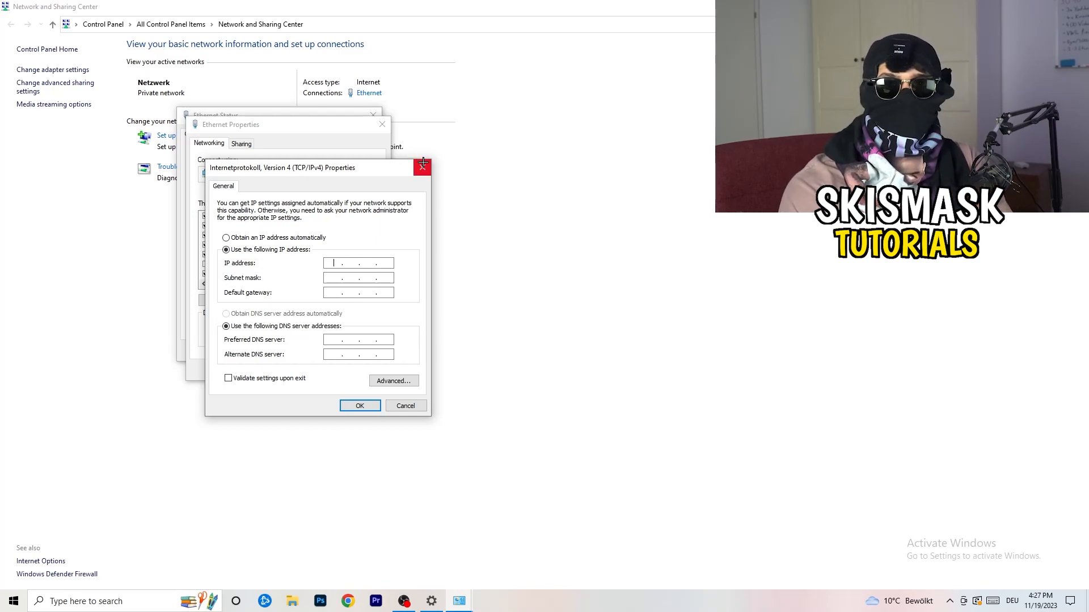
mouse_move(424, 166)
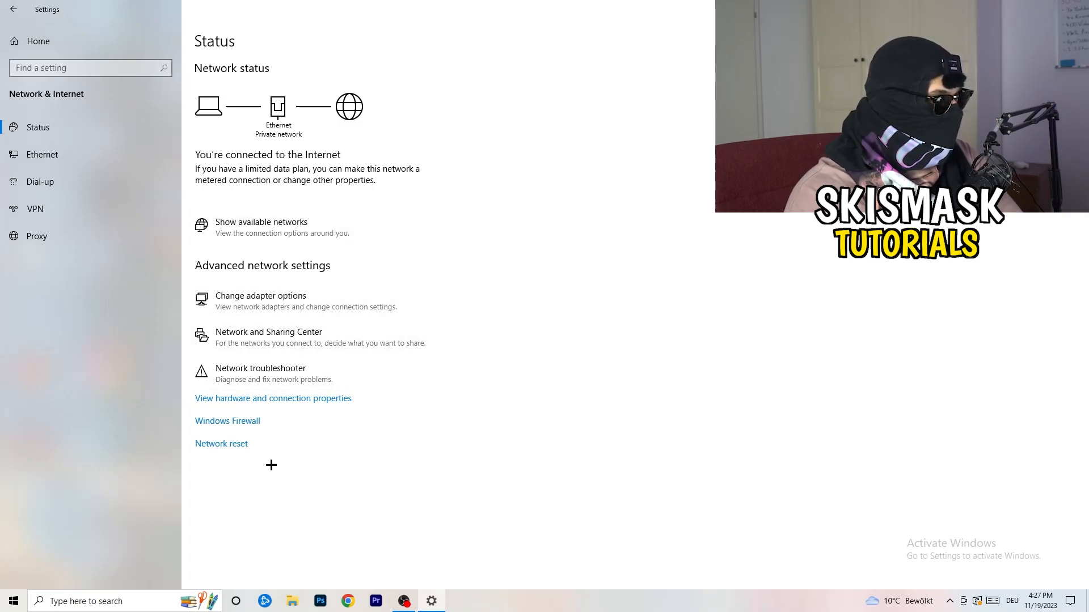
mouse_move(211, 448)
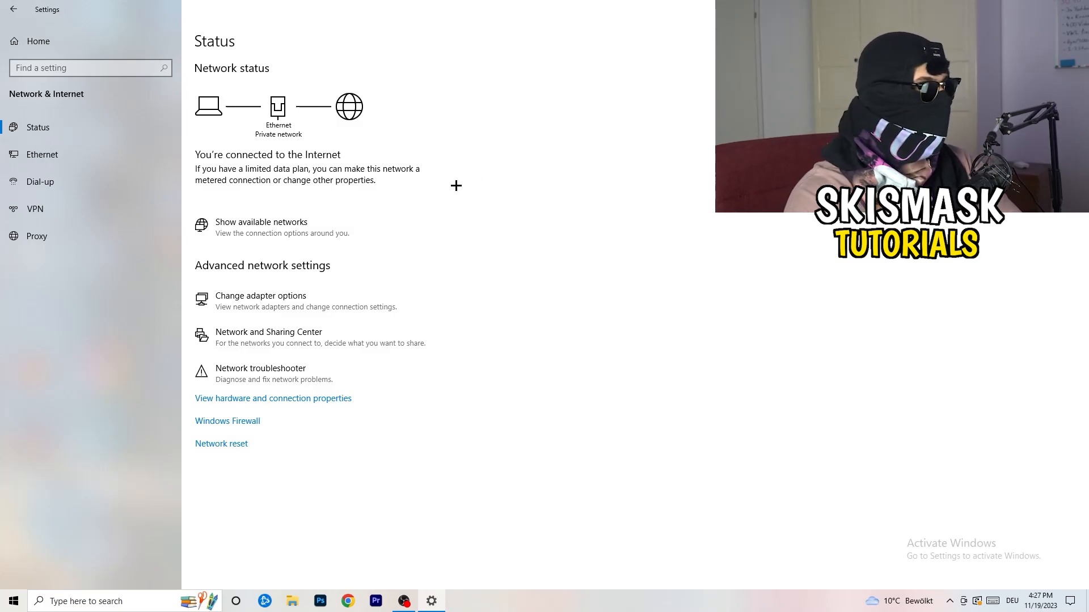
mouse_move(442, 181)
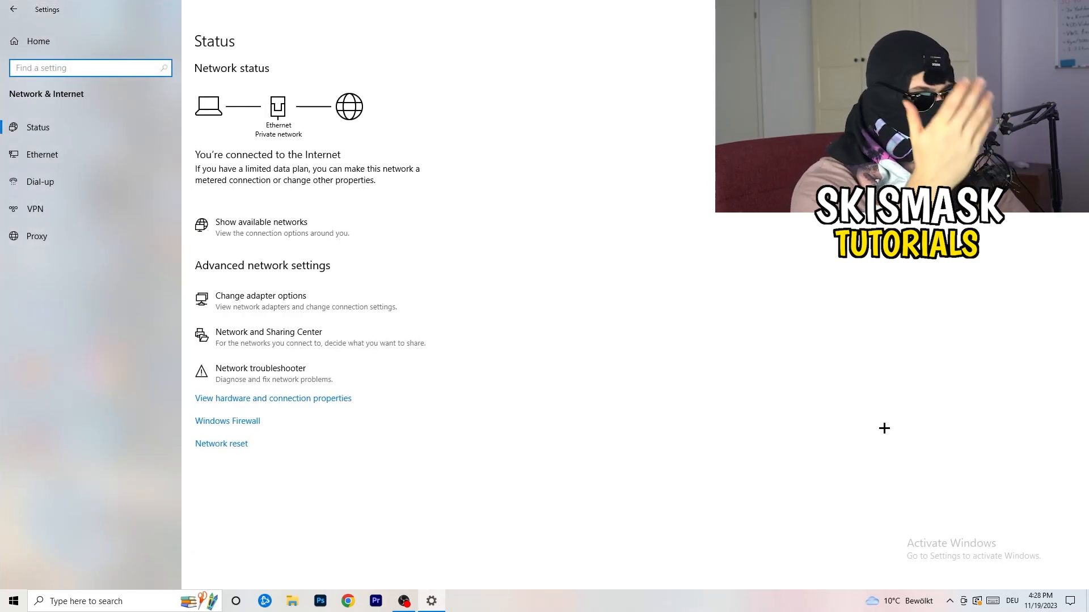
mouse_move(259, 370)
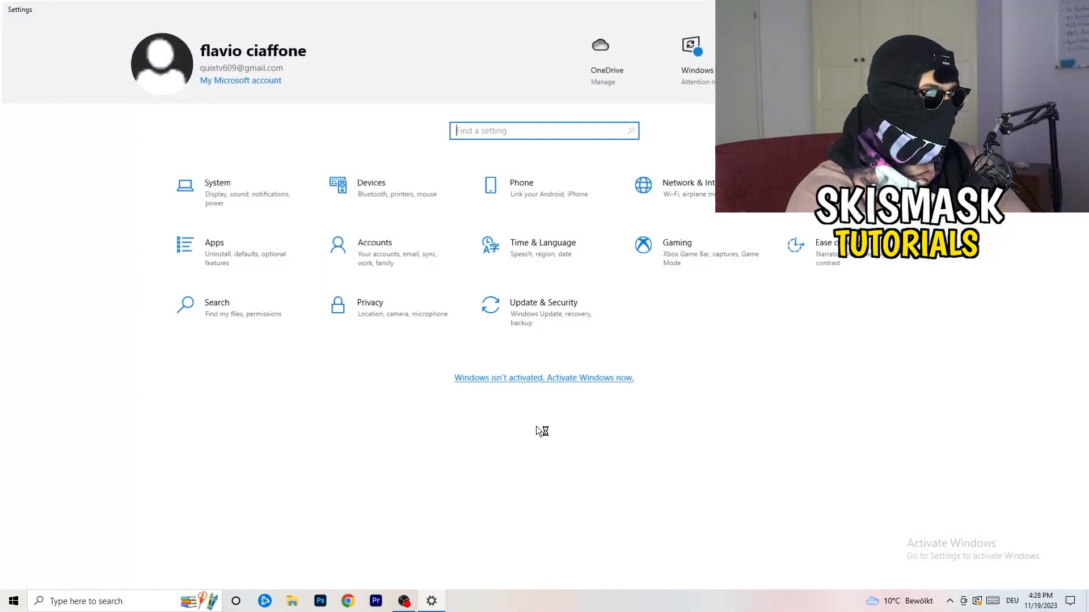
mouse_move(515, 256)
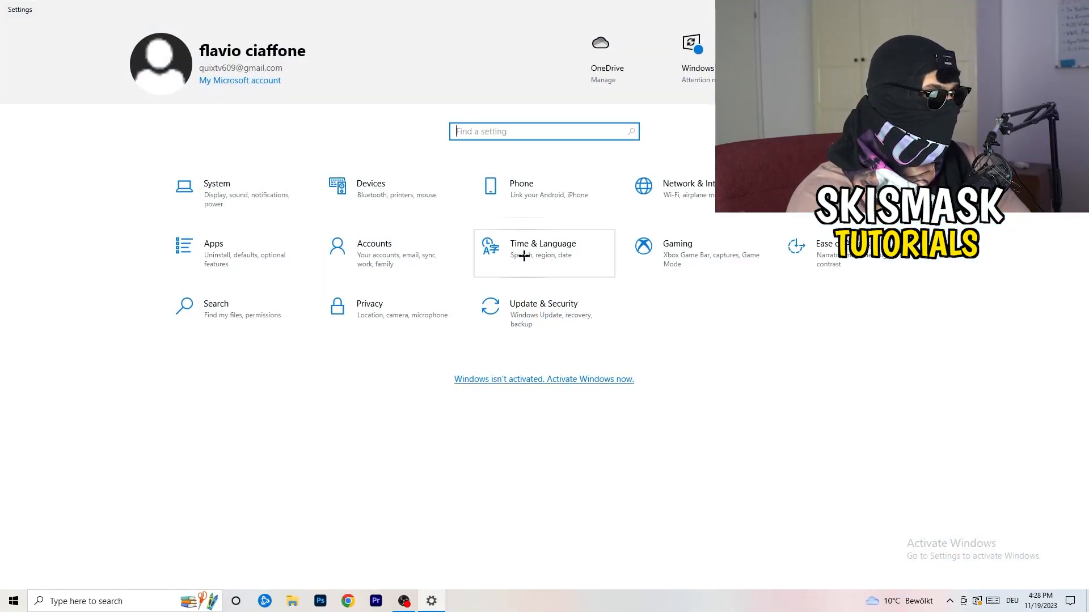
Show the Update & Security section with the Windows Update page
click(543, 304)
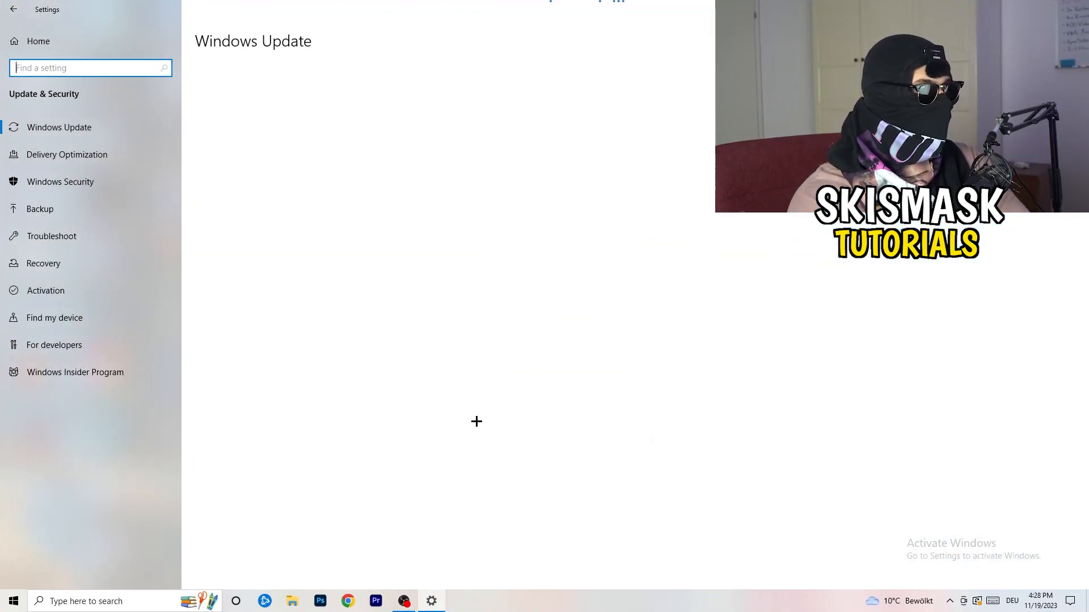